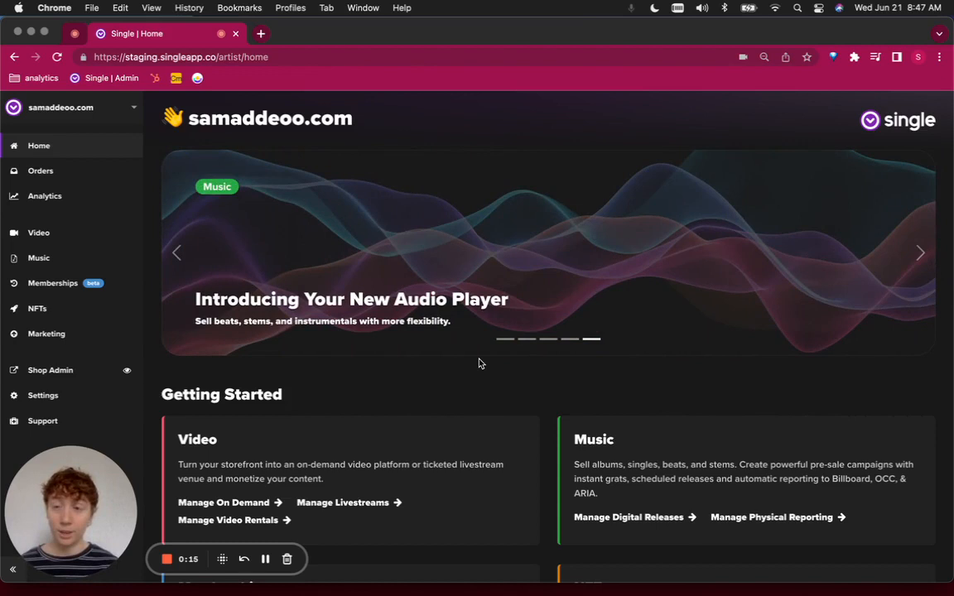
Go to the Video section's On Demand library listing the uploaded videos
left_click(39, 232)
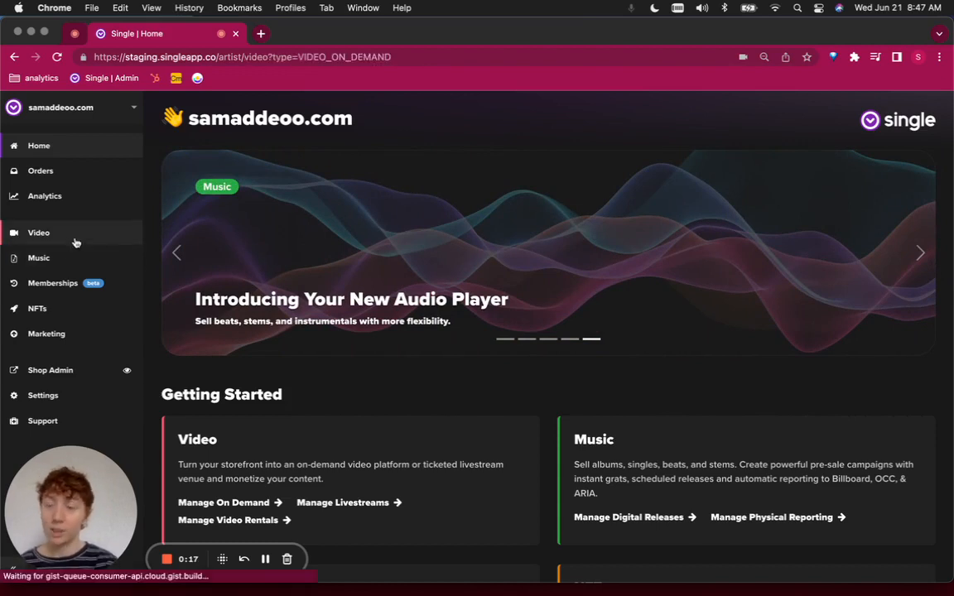
left_click(38, 232)
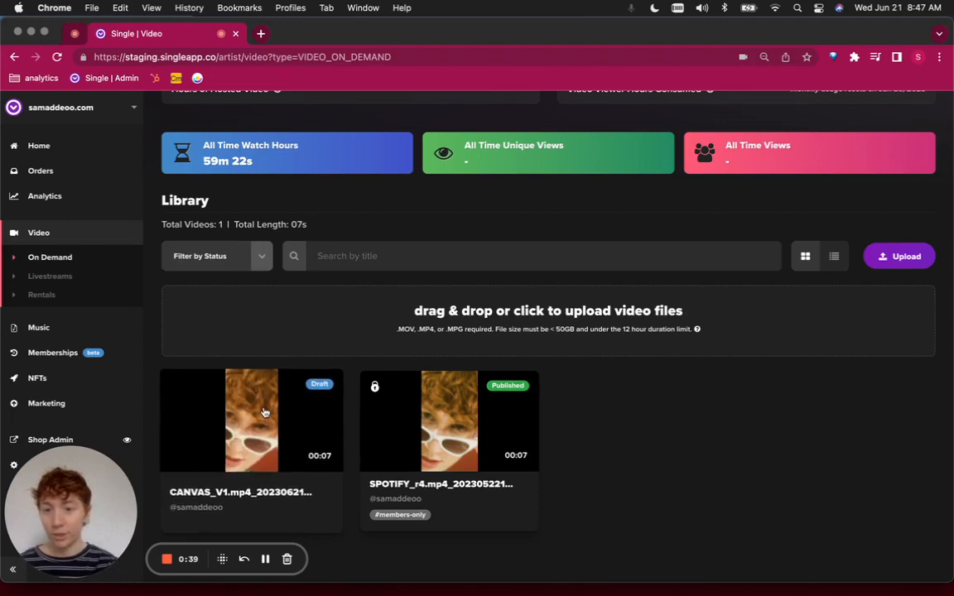
Open the draft CANVAS_V1 video and bring up its Edit Video On Demand form
left_click(252, 420)
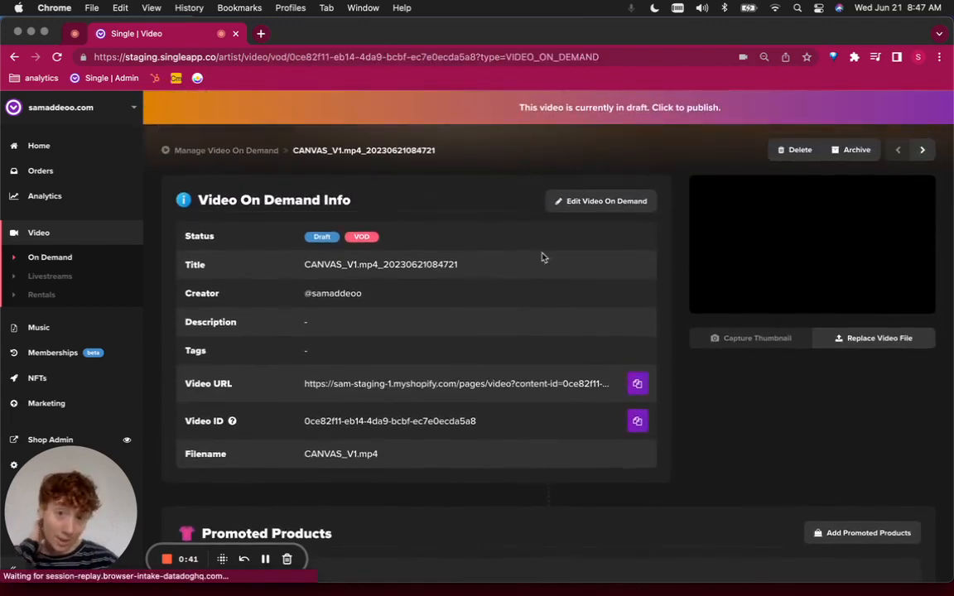
left_click(599, 200)
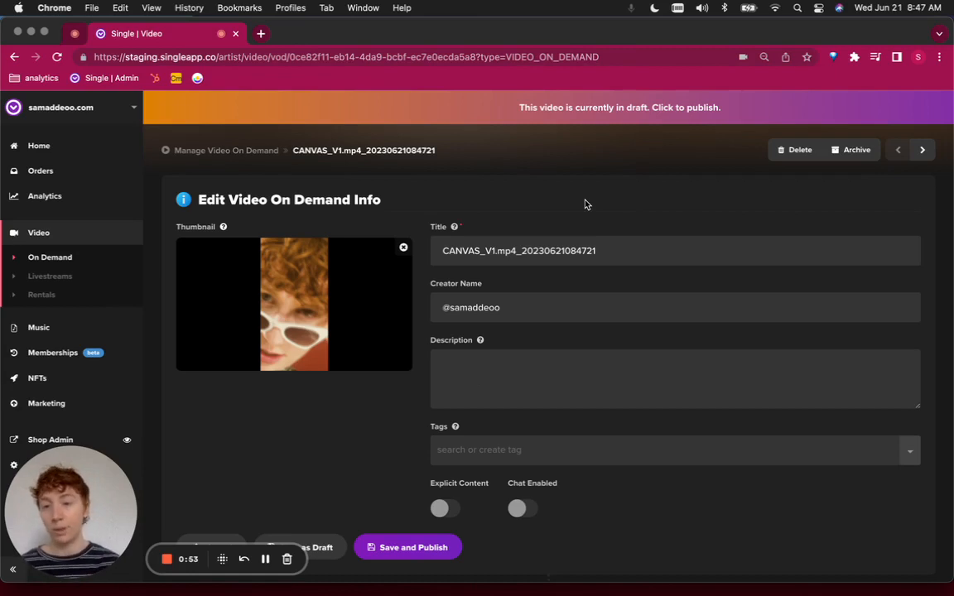
Replace the title with 'Spotify Canvas Something 4 u' and add a description about the song
triple_click(518, 250)
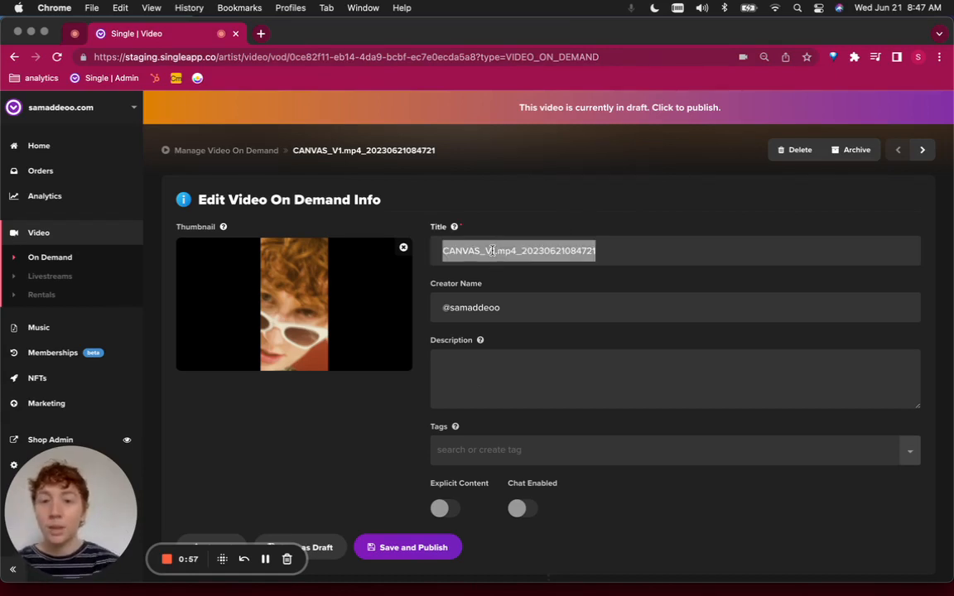
type("s")
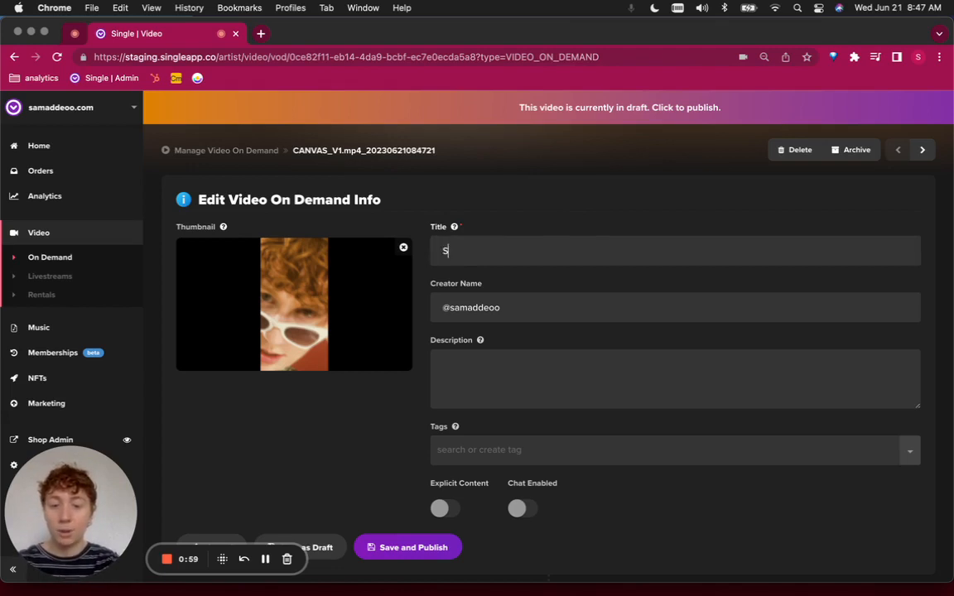
type("potify Canvas")
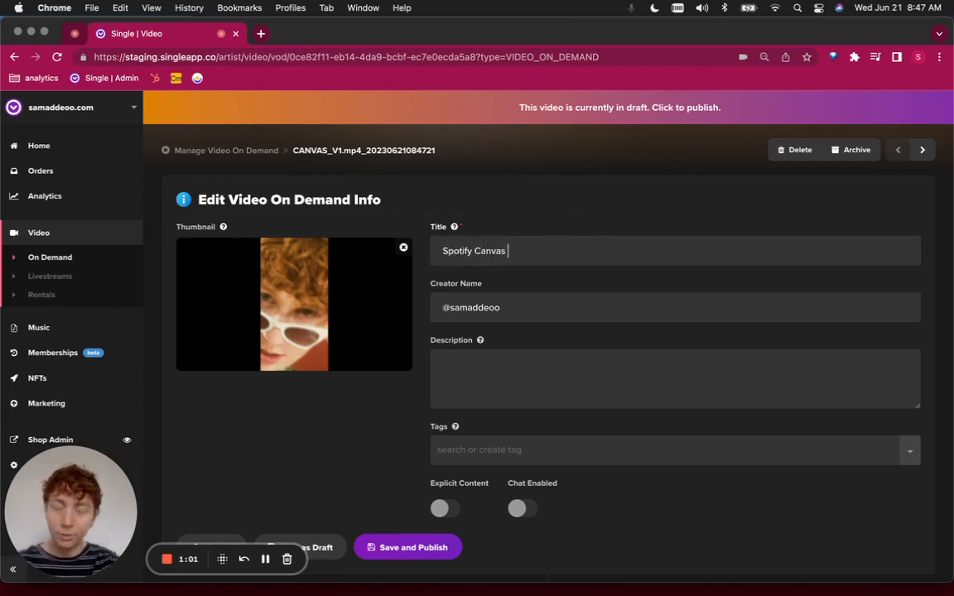
type("Something 4 u")
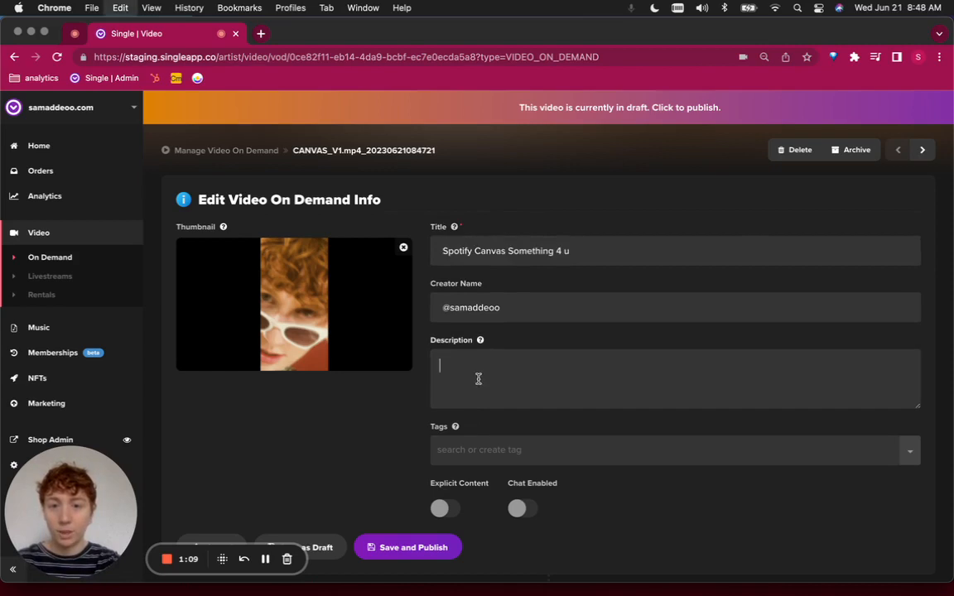
type("Spotify Canvas Something 4 u")
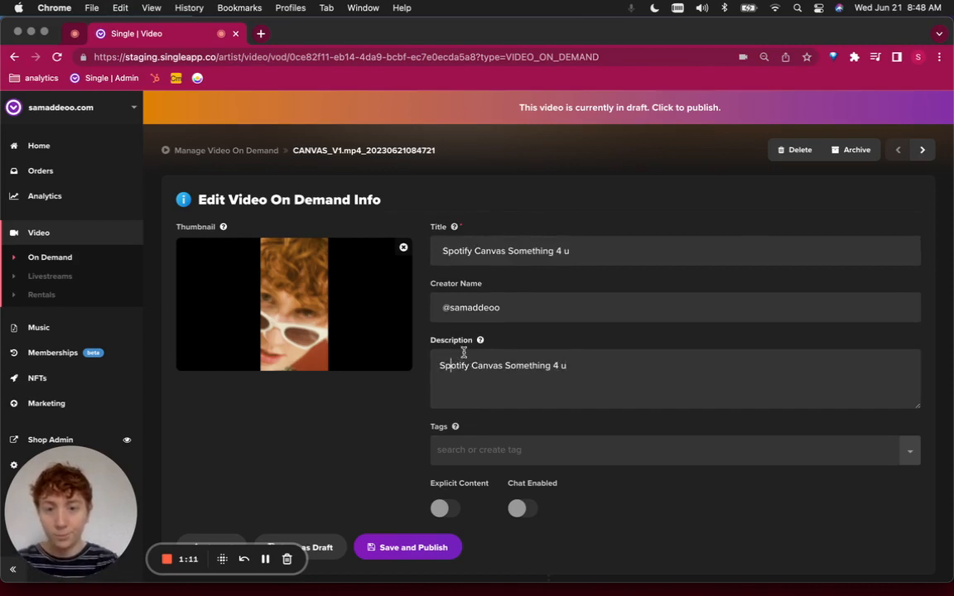
type("Here's my")
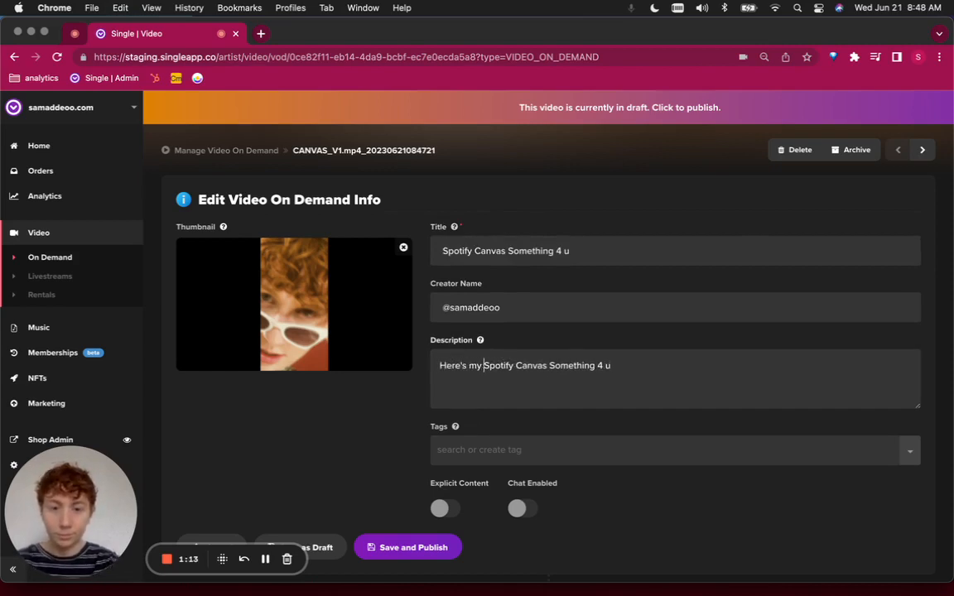
type("for my song")
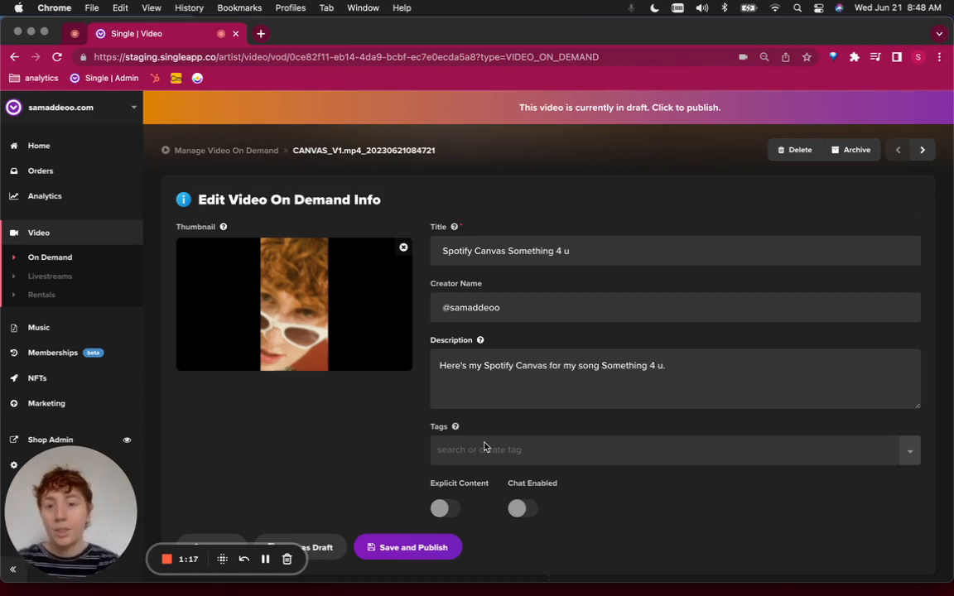
left_click(670, 450)
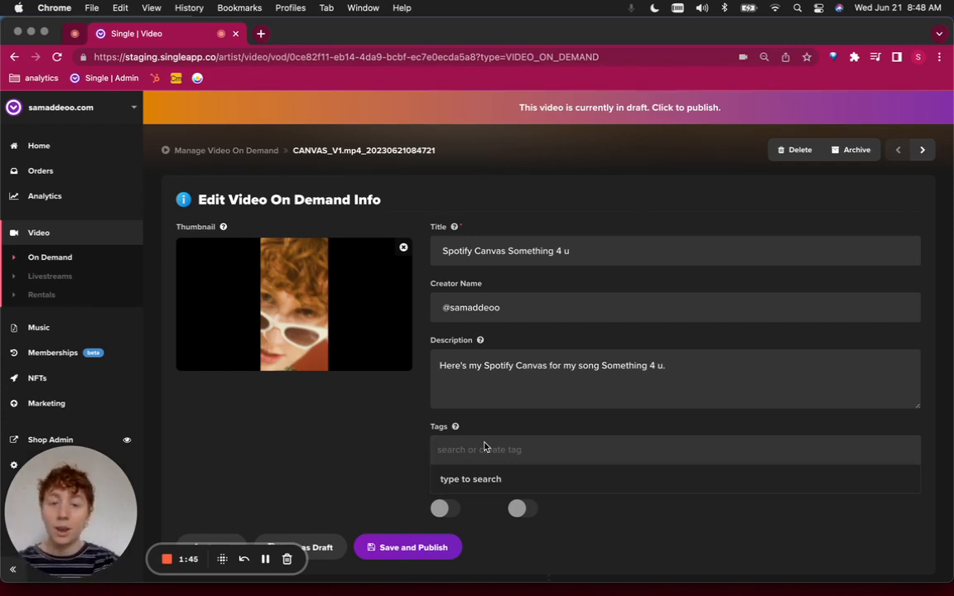
Add the tags #music and #members-only to the draft video
type("mus")
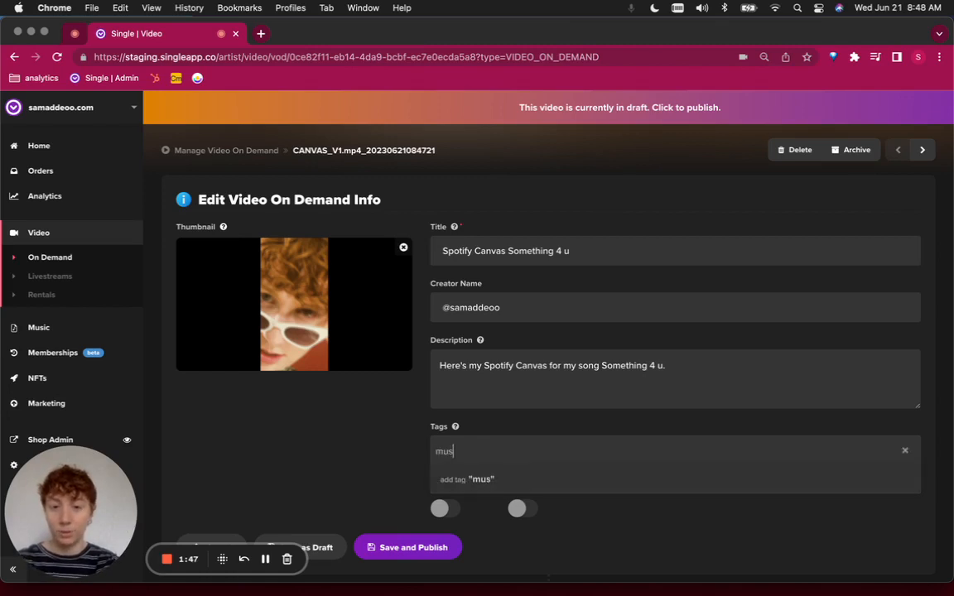
type("ic")
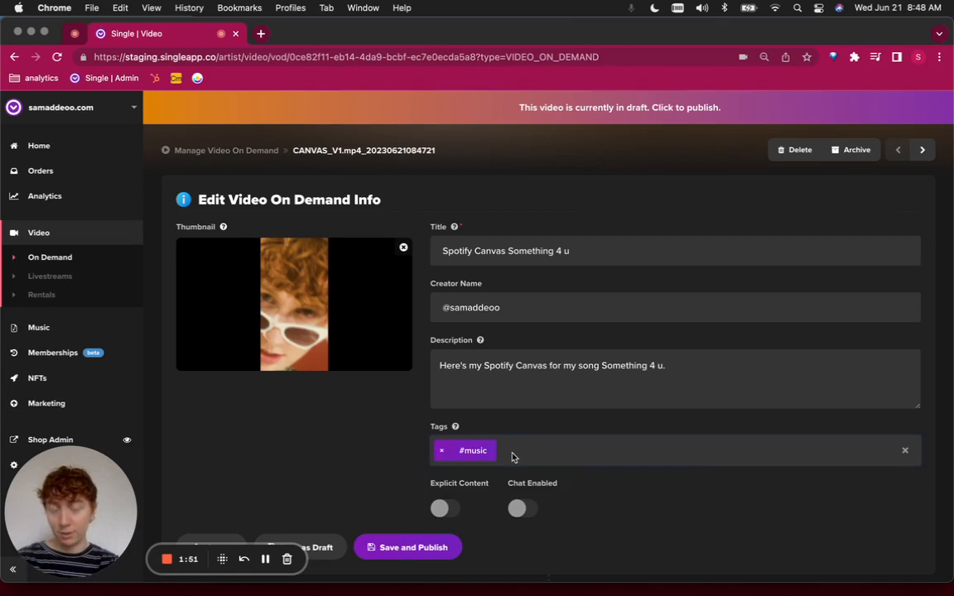
type("members-on")
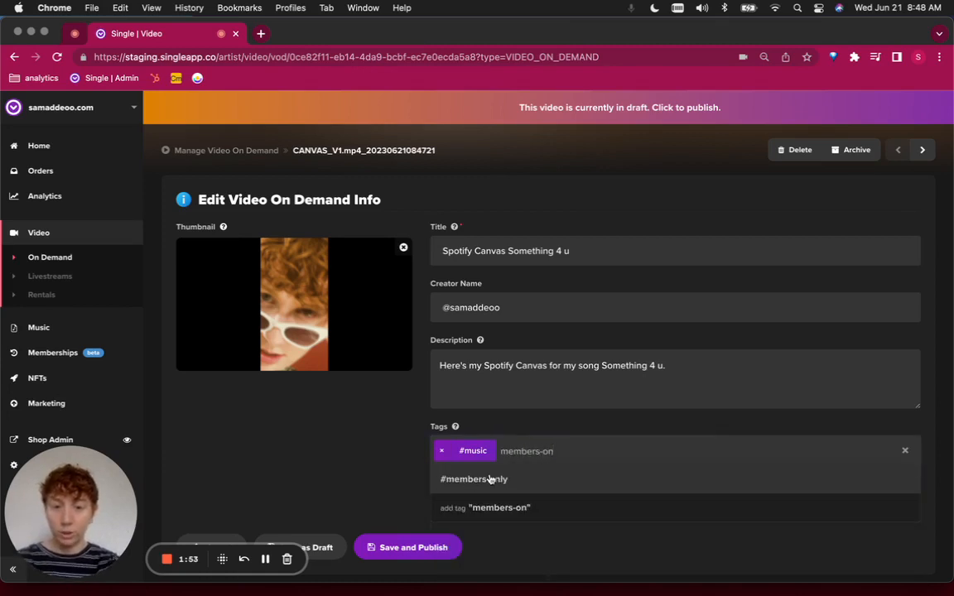
left_click(474, 479)
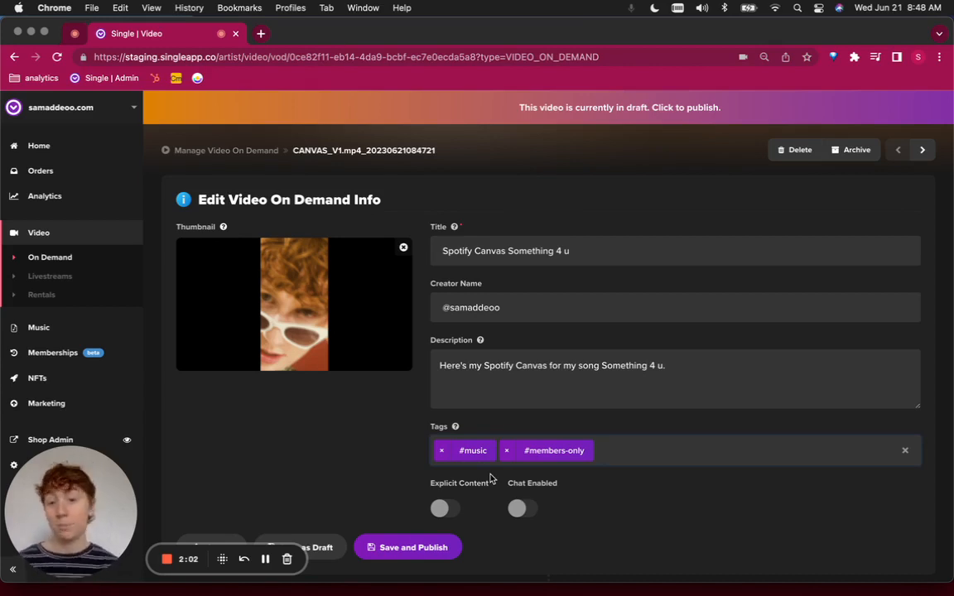
Publish the video and review its info page down to the empty Promoted Products section
scroll("down", 3)
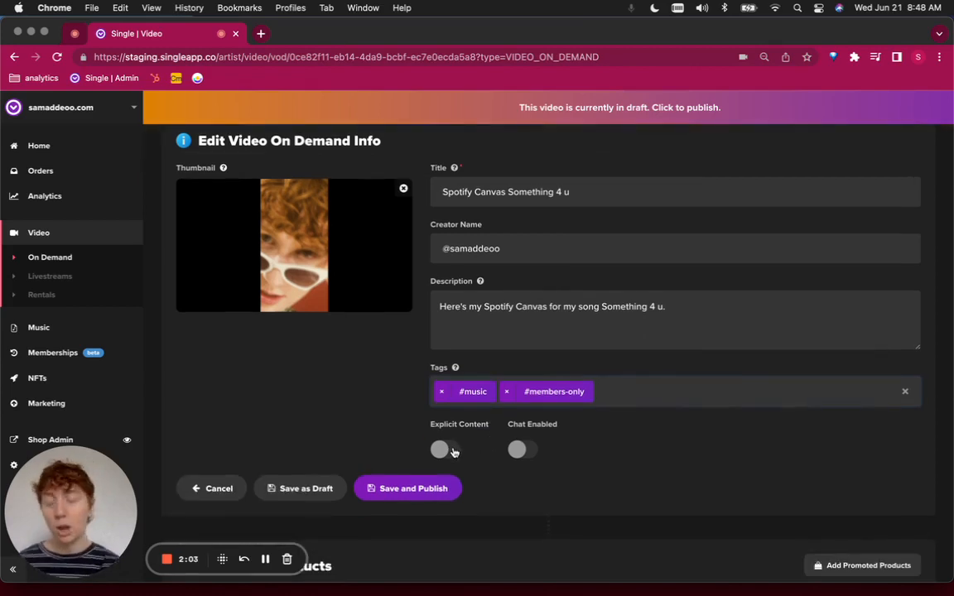
mouse_move(609, 470)
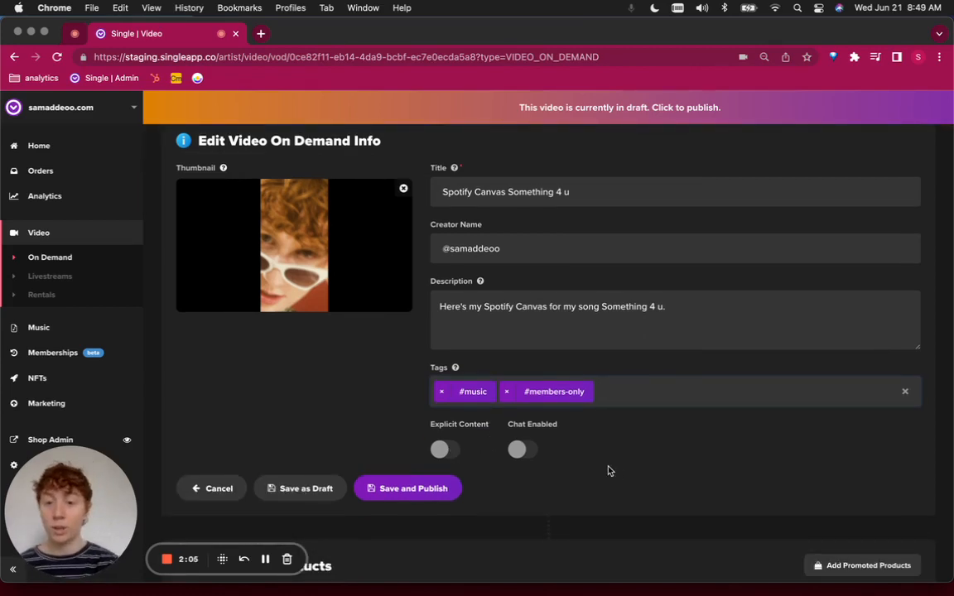
scroll("down", 3)
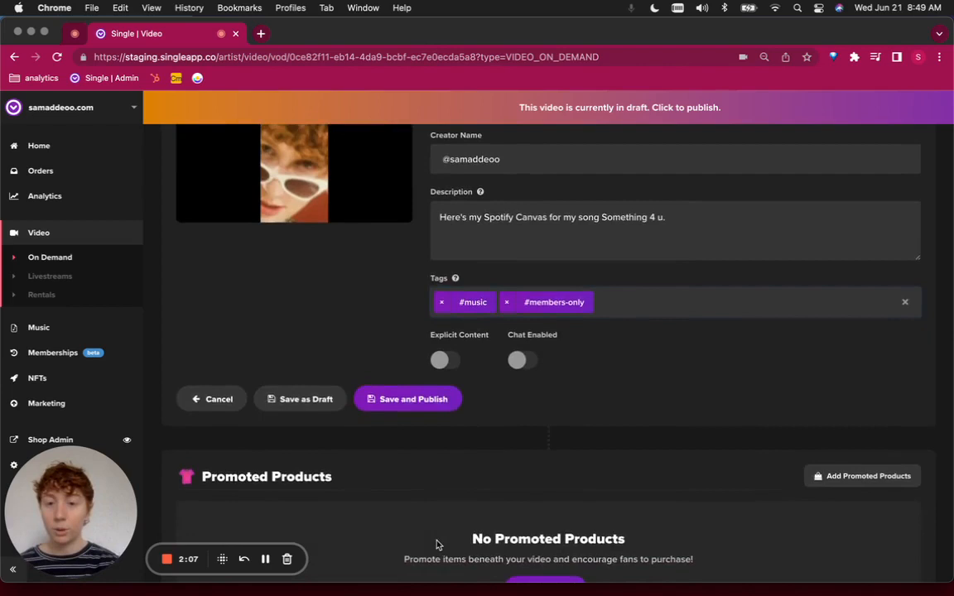
scroll("down", 3)
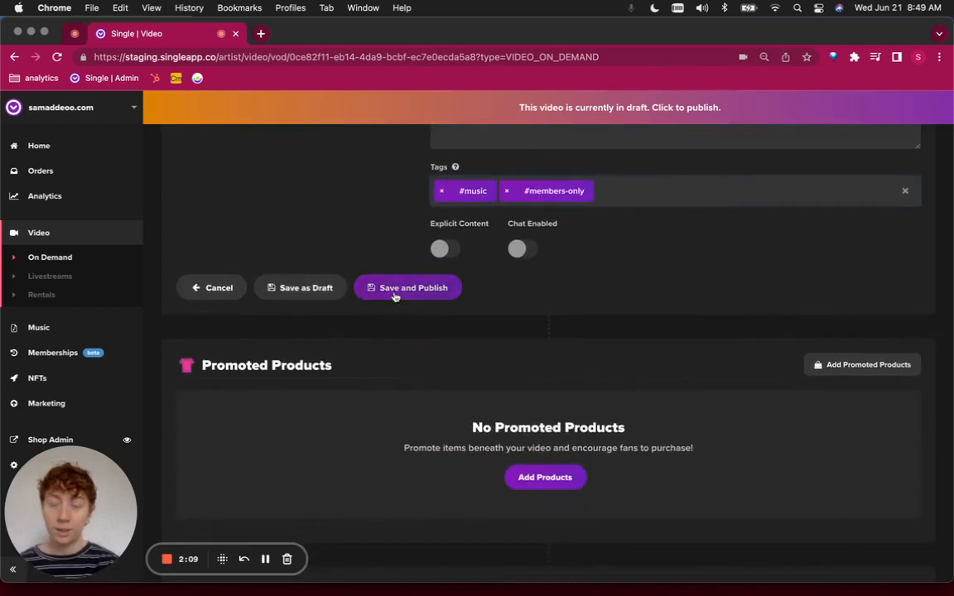
left_click(407, 288)
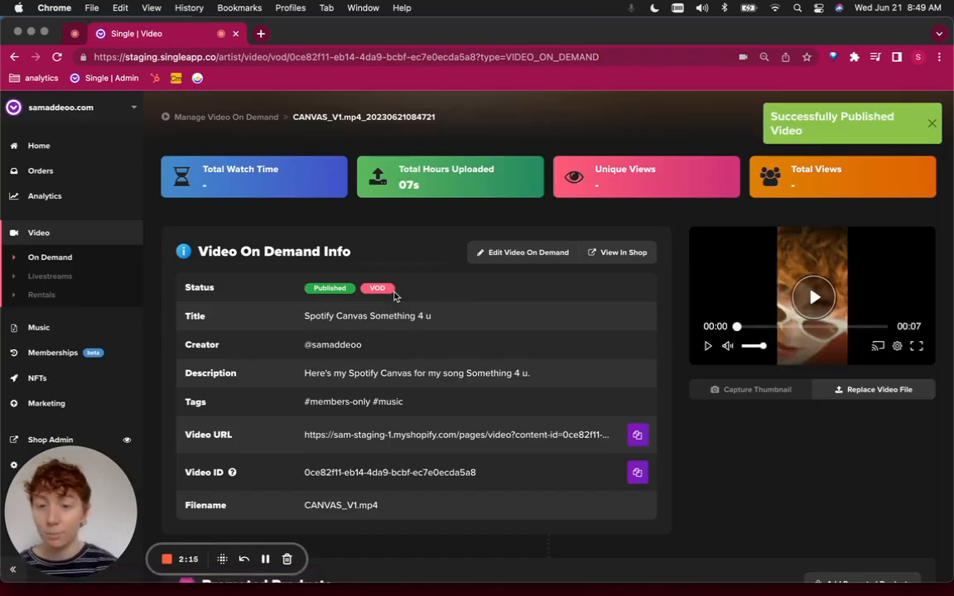
scroll("down", 3)
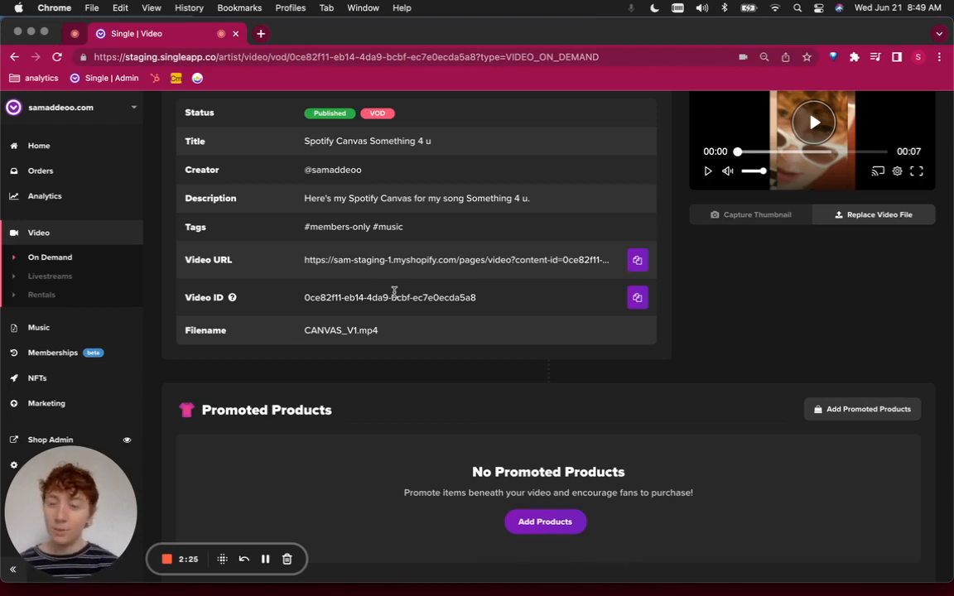
scroll("down", 3)
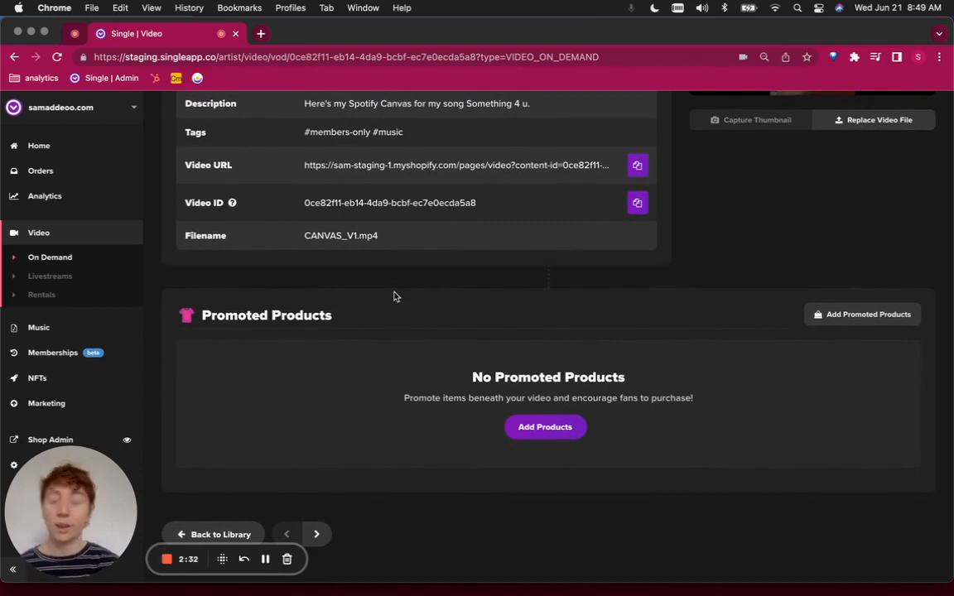
Add 'Something 4 U - Exclusive Demo' as a promoted product found by searching 'something 4 u'
left_click(545, 428)
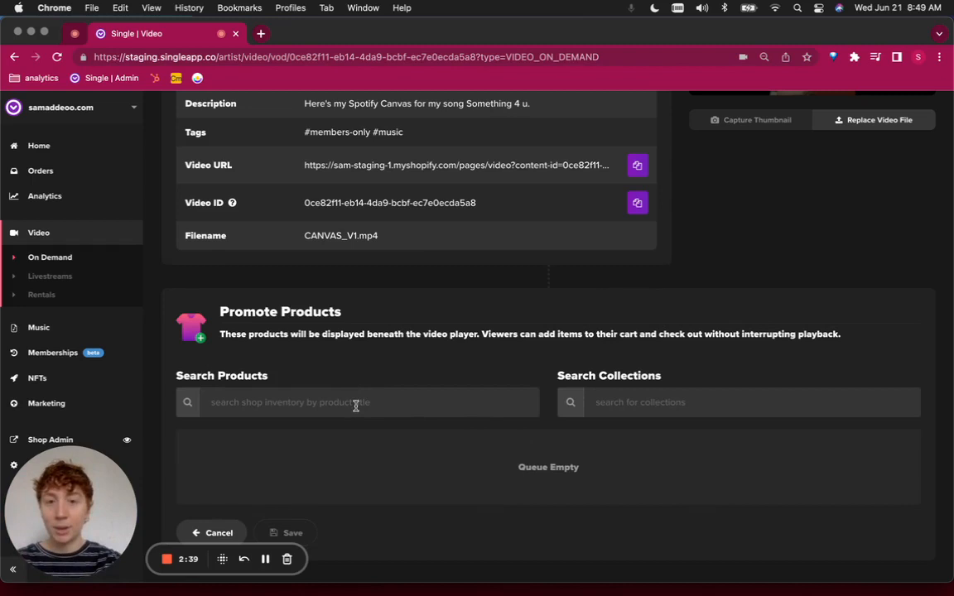
type("somethign 4 u")
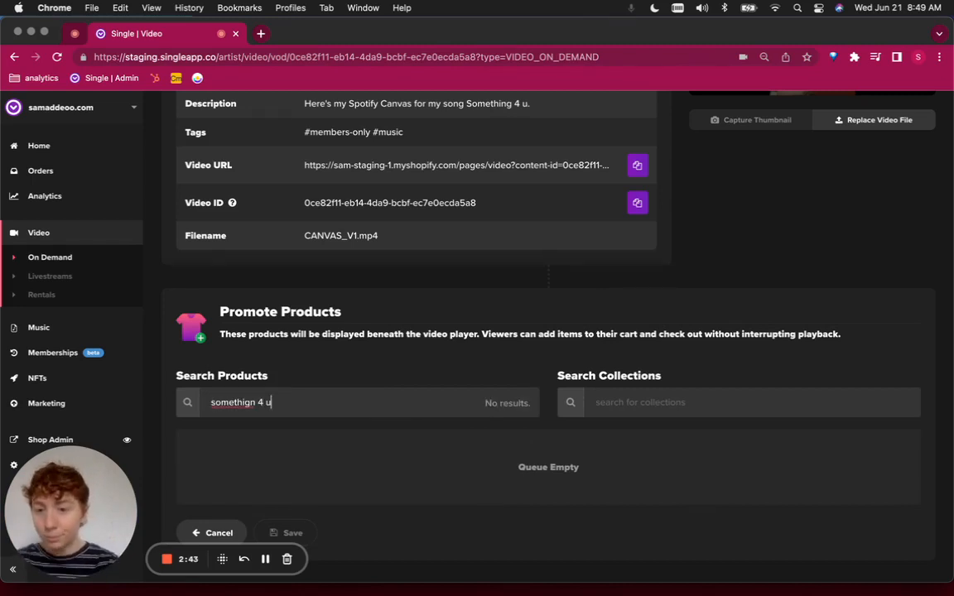
type("something 4 u")
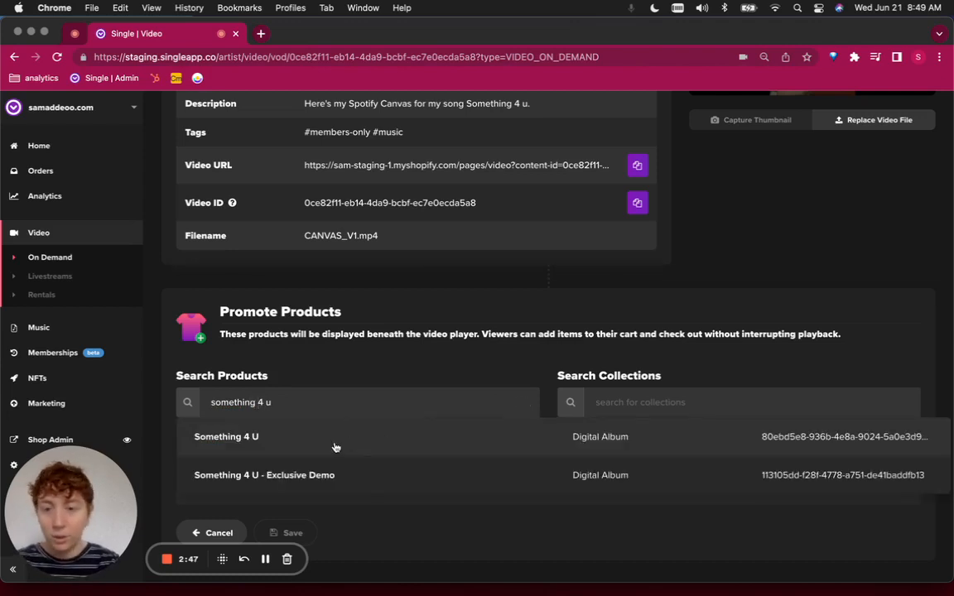
left_click(265, 474)
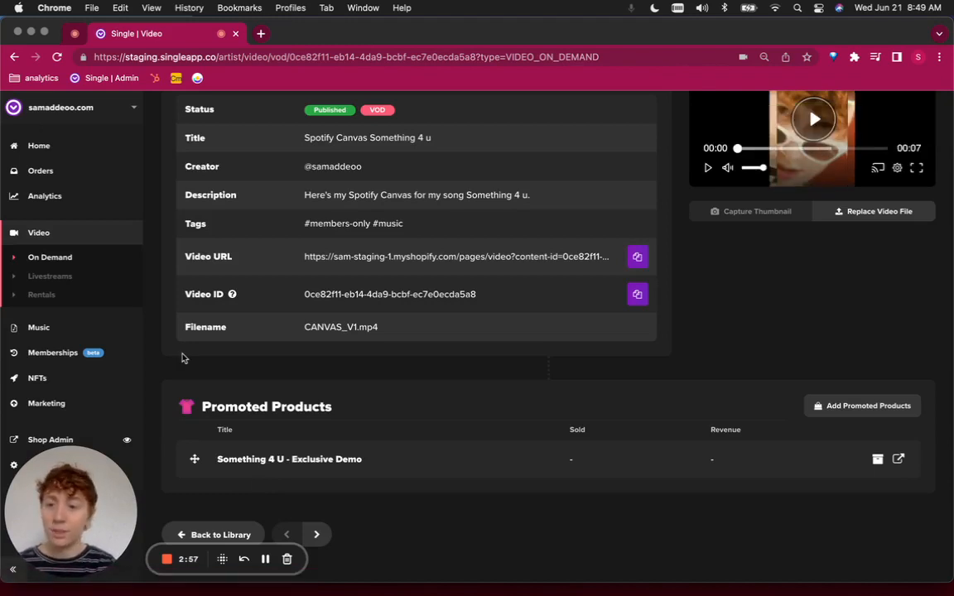
mouse_move(53, 353)
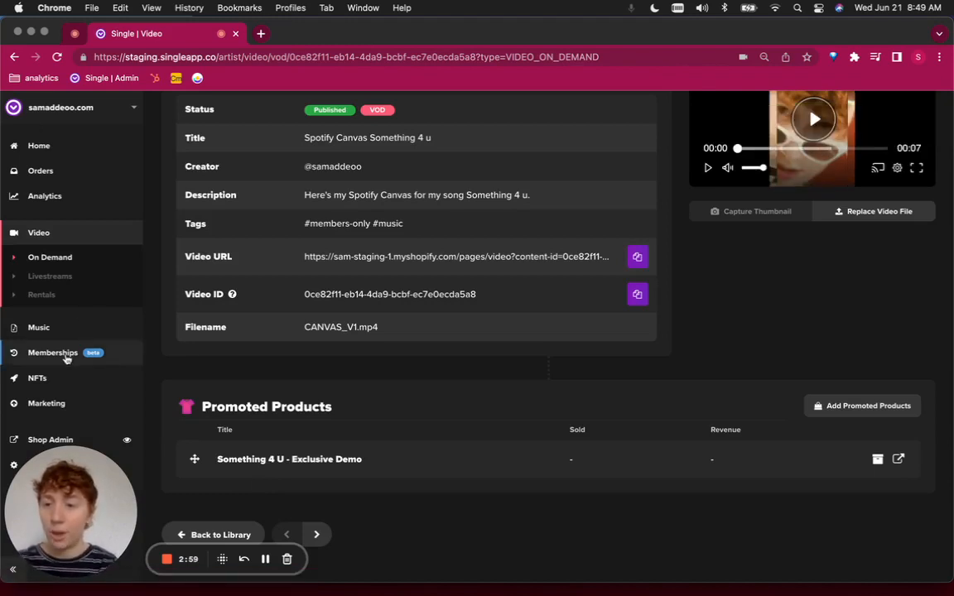
From Memberships open Sam's Fan Club's Sam's Super Fans tier and reach its Gated Access Settings
left_click(53, 353)
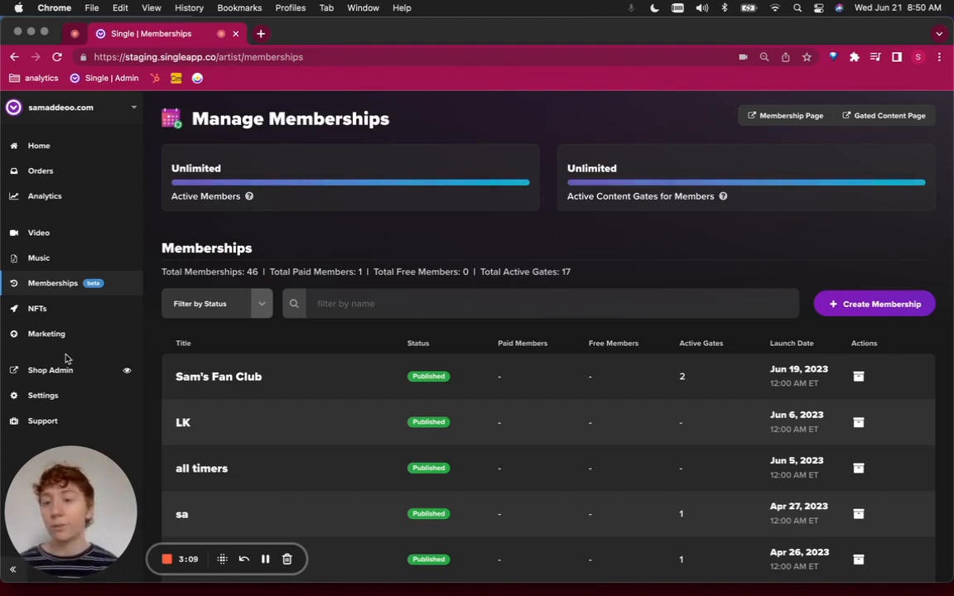
mouse_move(288, 391)
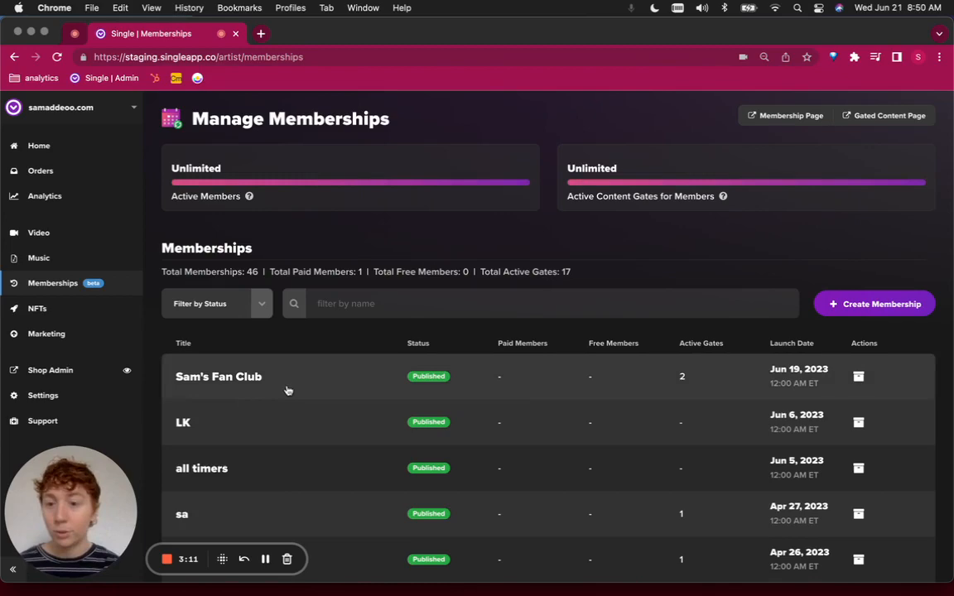
left_click(218, 376)
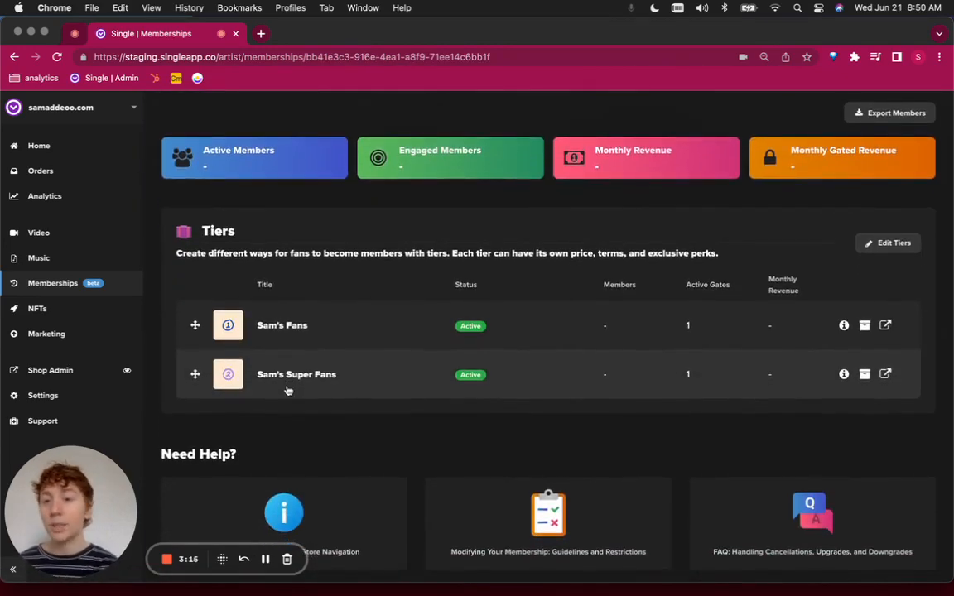
left_click(295, 374)
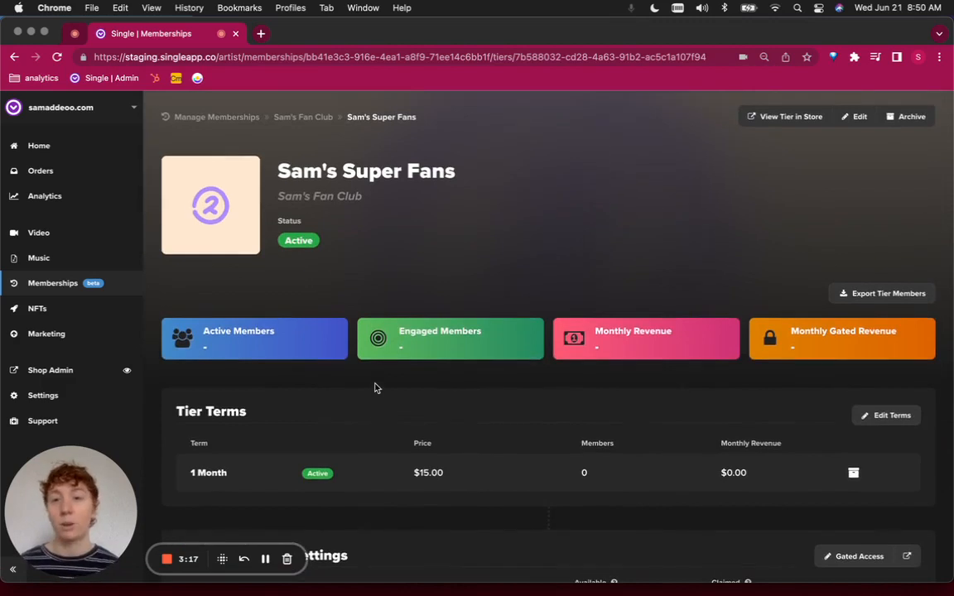
scroll("down", 3)
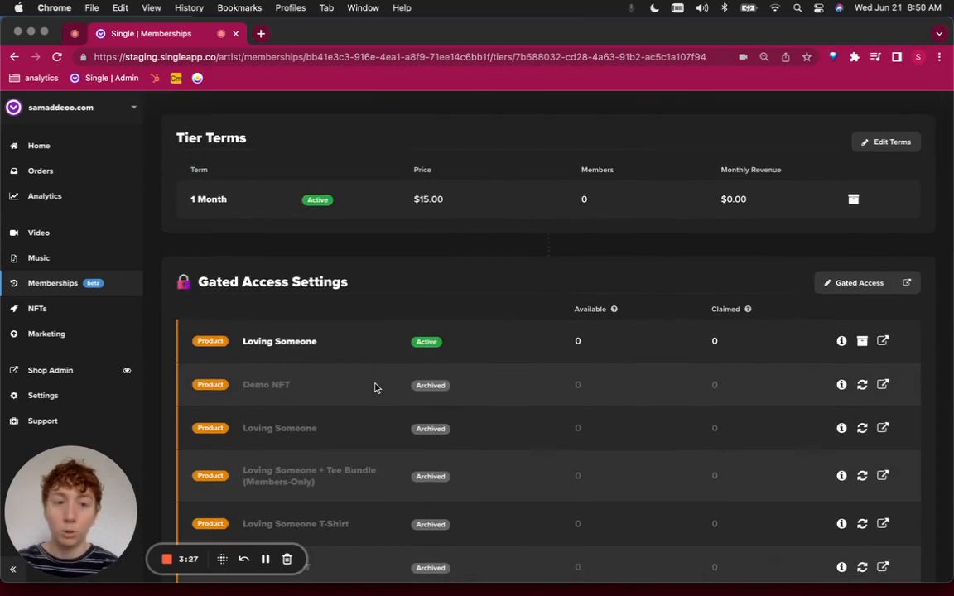
scroll("down", 3)
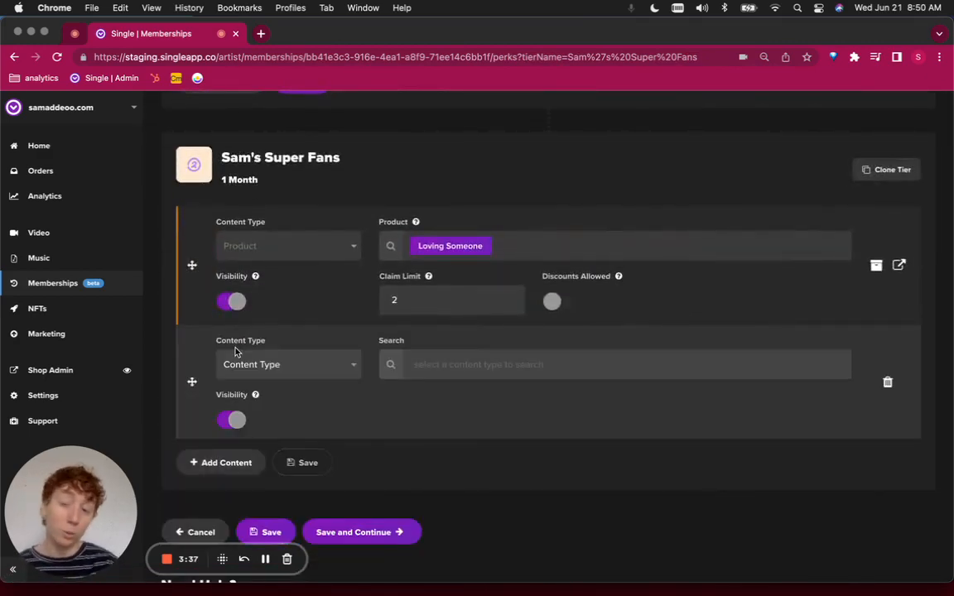
Gate Video On Demand content matching the #members-only tag and save and publish the membership
left_click(288, 364)
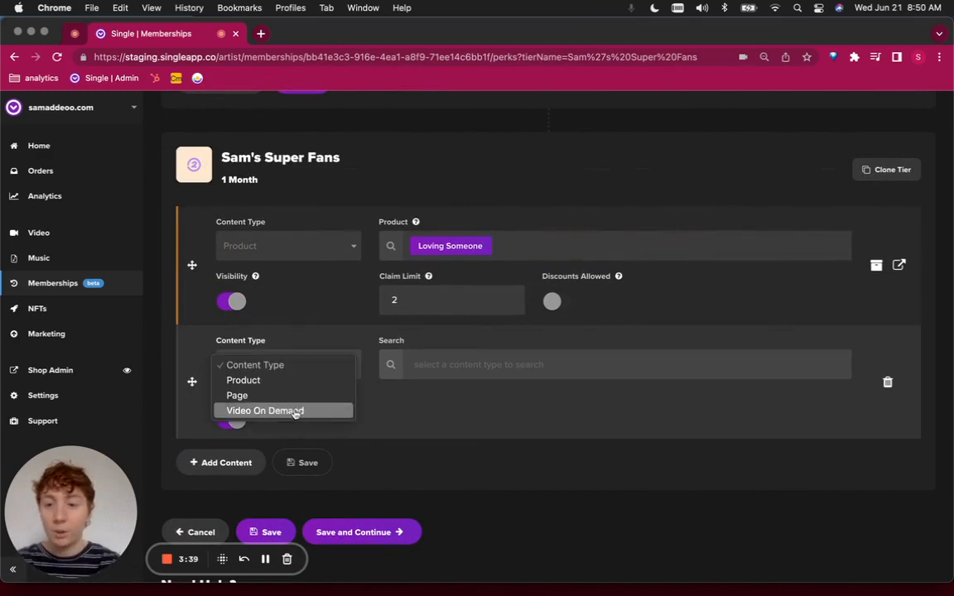
left_click(265, 411)
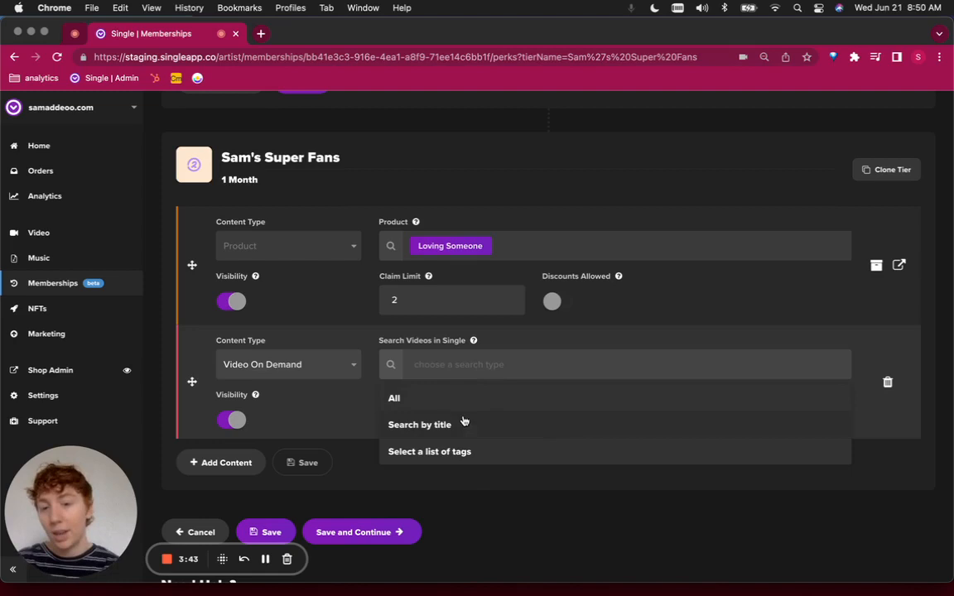
left_click(431, 451)
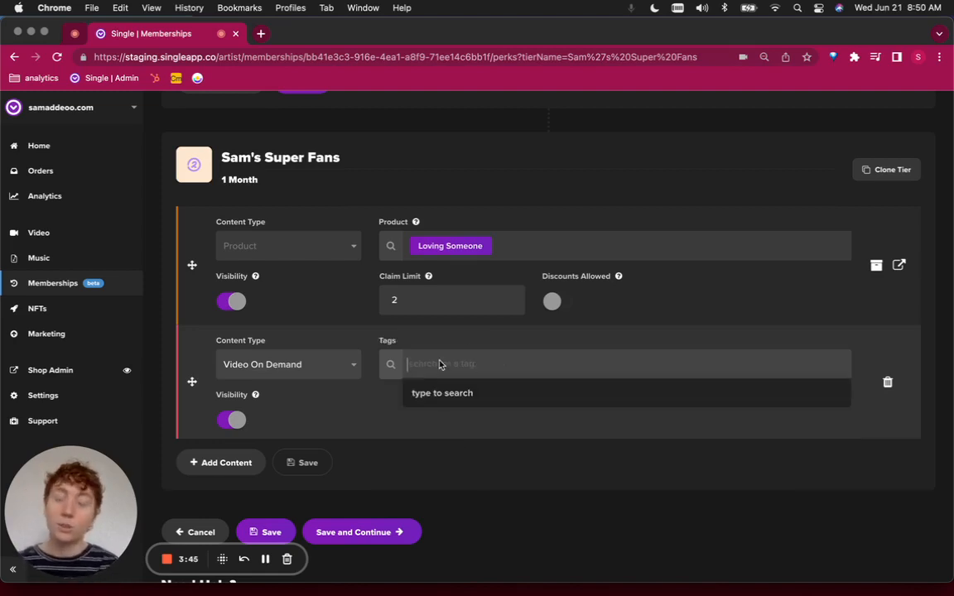
type("mu")
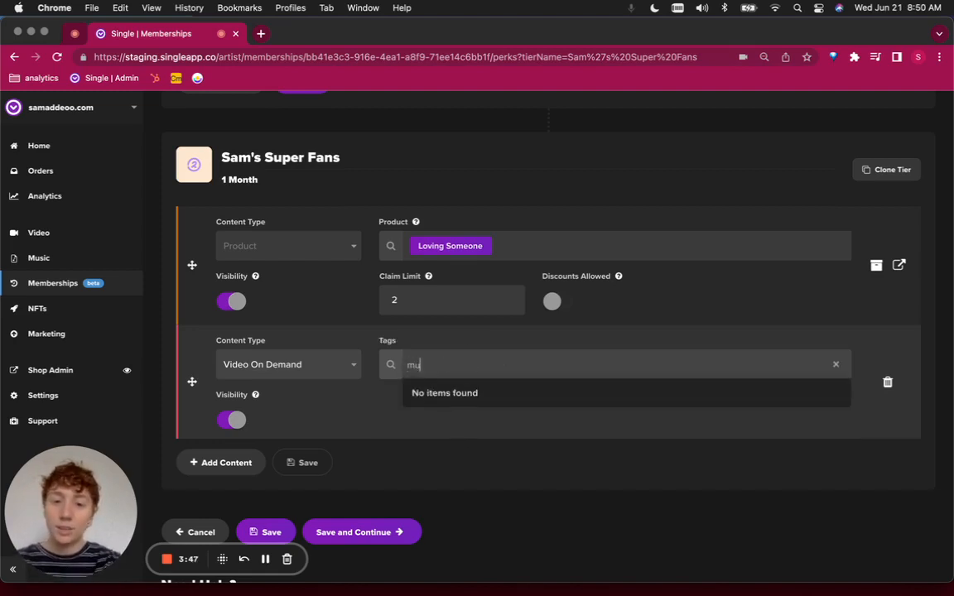
type("mem")
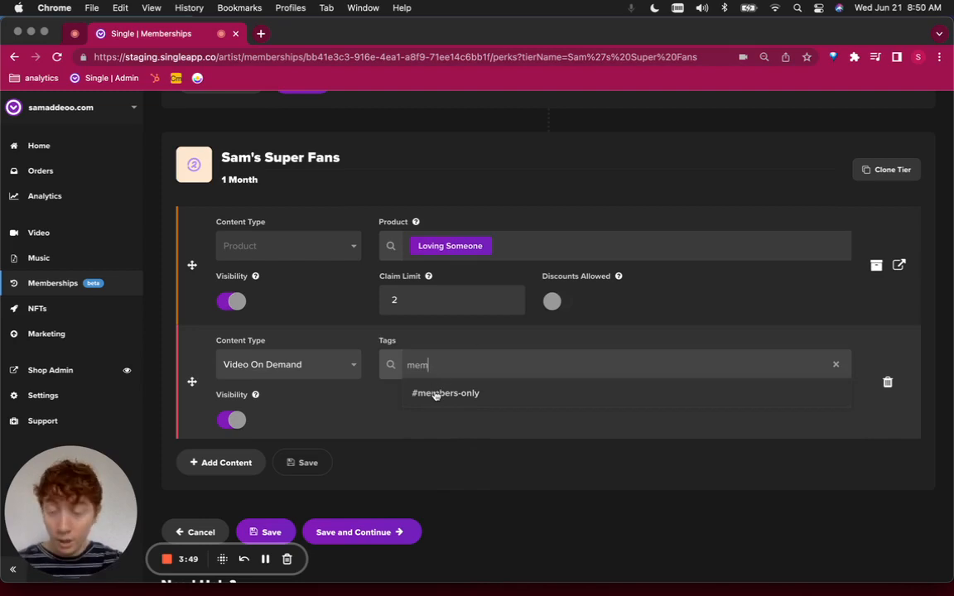
left_click(446, 392)
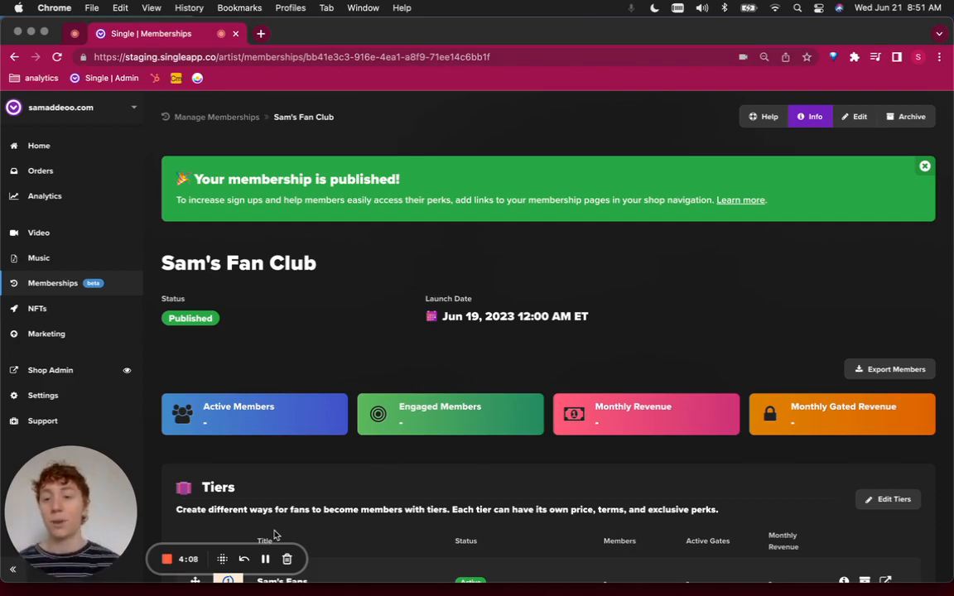
scroll("down", 3)
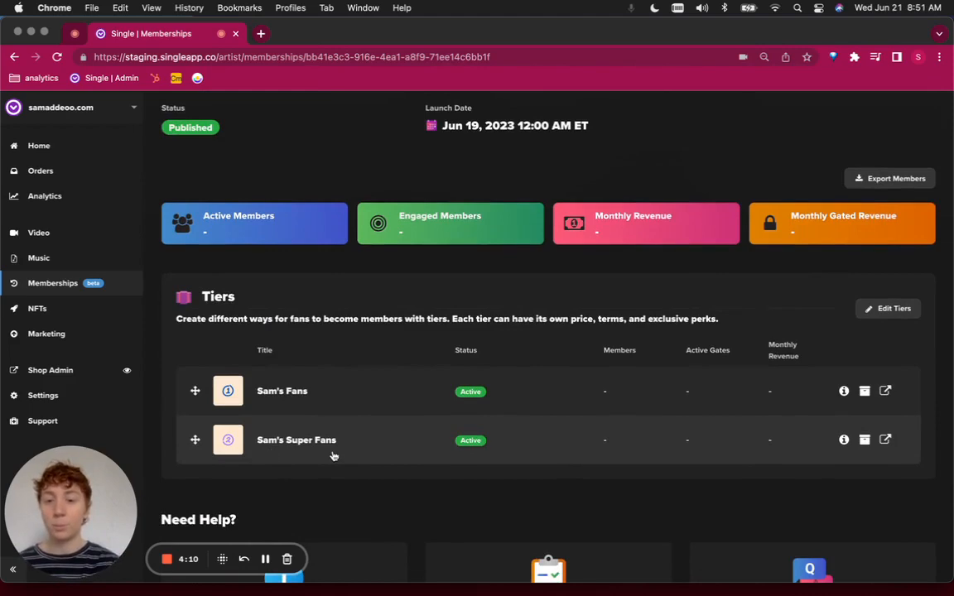